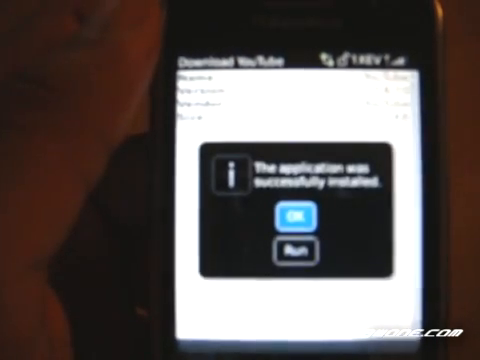
# Tap Run on the successful-installation dialog to launch YouTube for BlackBerry.
pyautogui.click(280, 268)
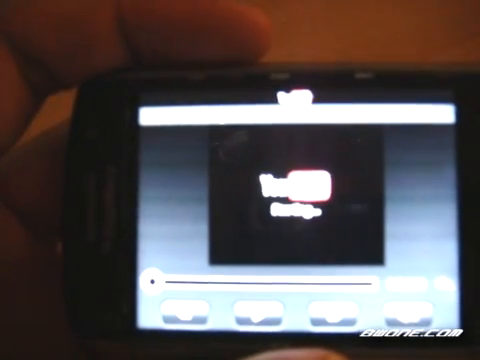